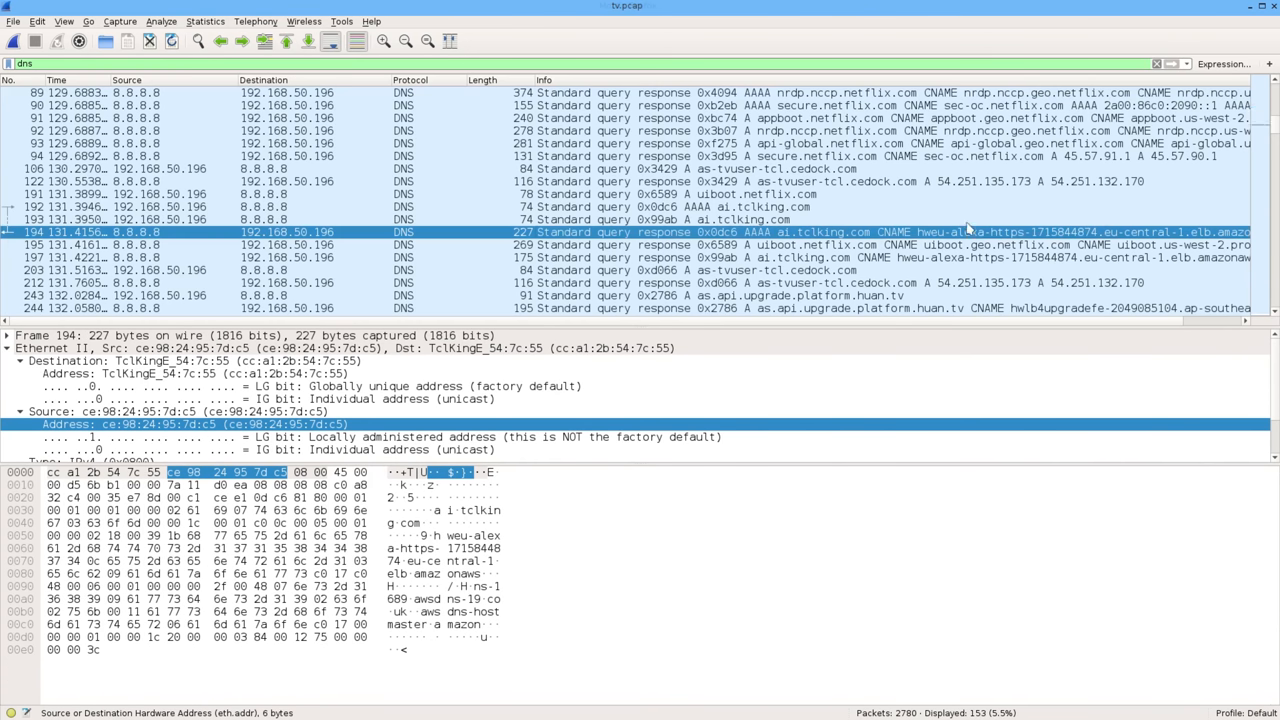
Search the capture for 'tclking' and follow the TCP stream of a packet to 45.57.90.1
scroll(down, 3)
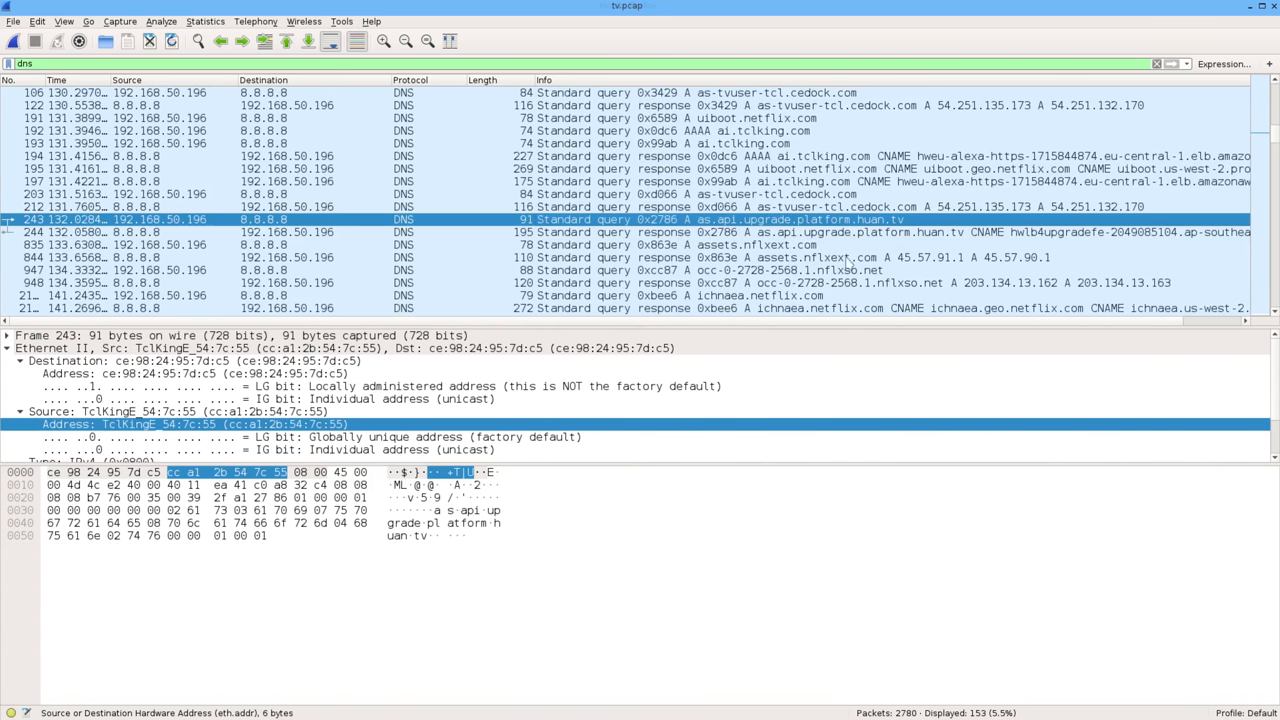
scroll(down, 3)
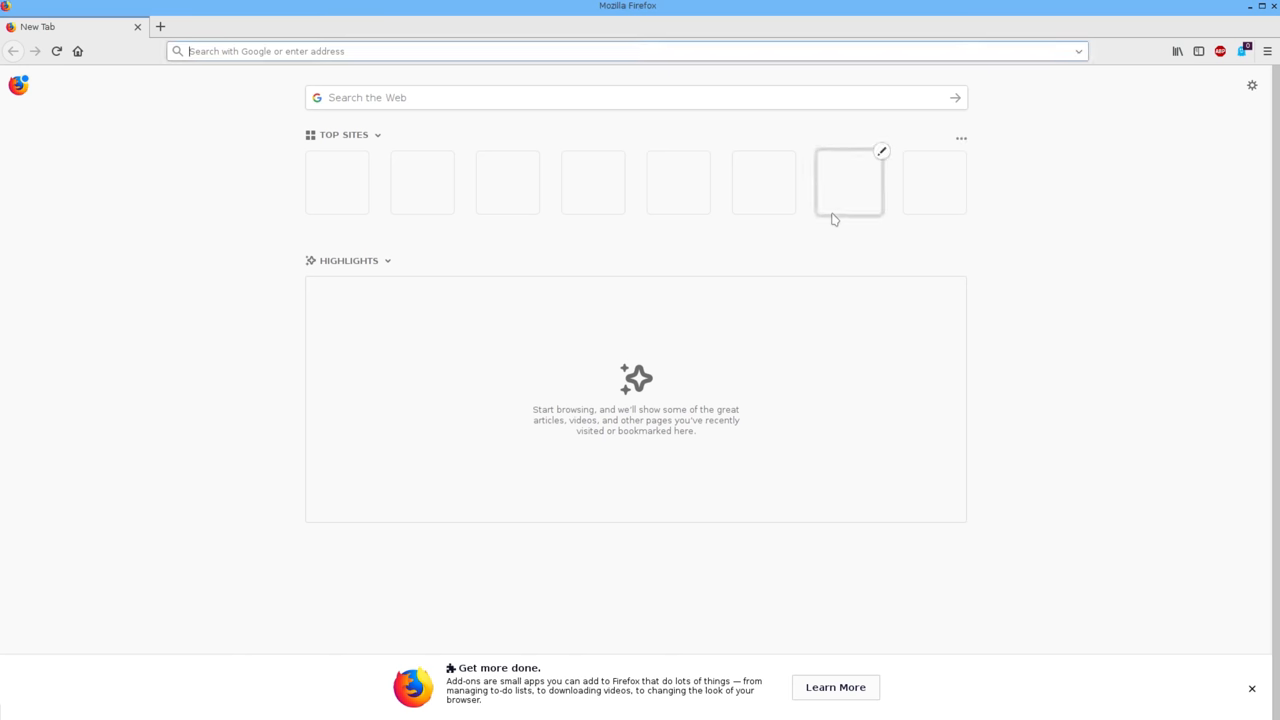
text(tclking)
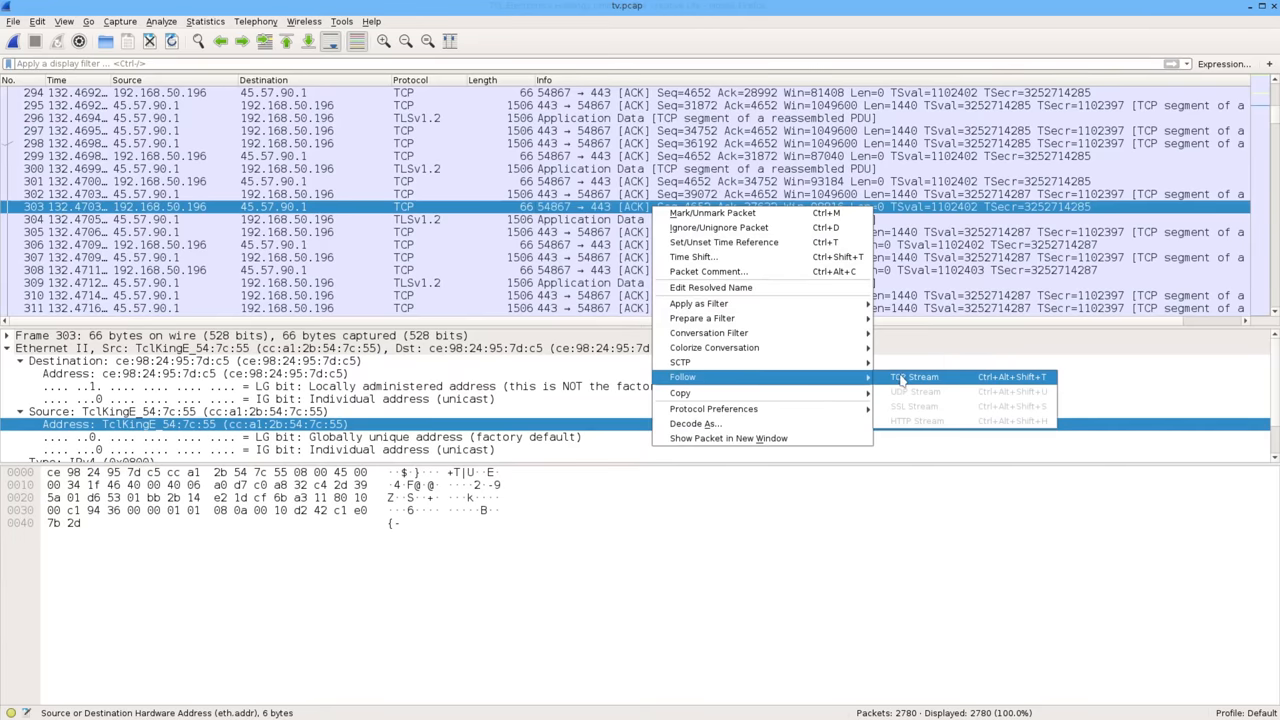
click(914, 376)
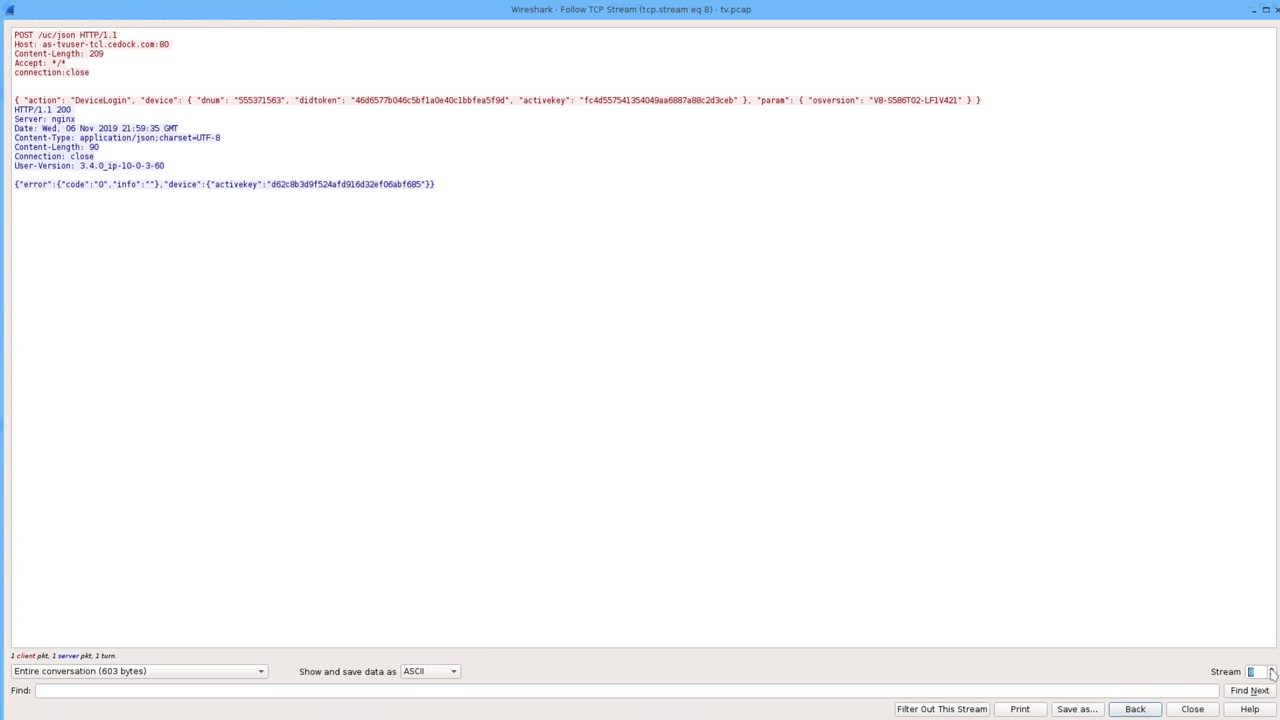
mouse_move(982, 464)
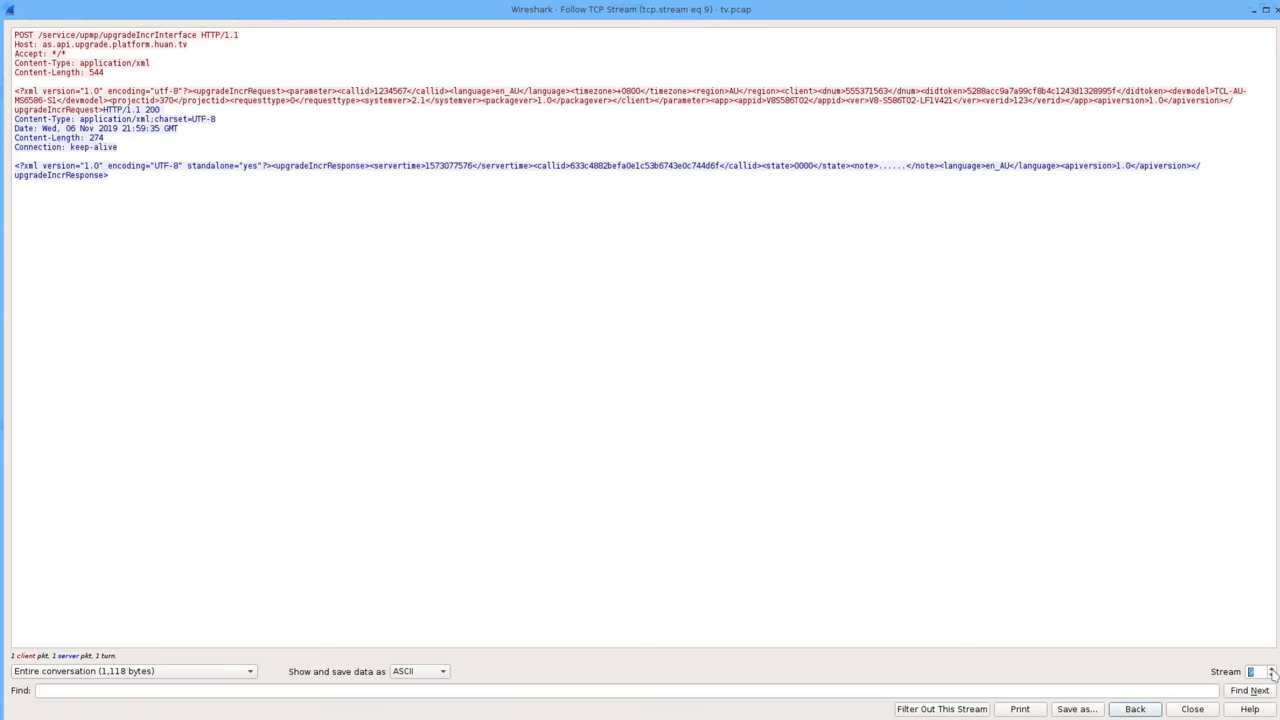
Step the stream number forward twice to reach the /rcr.xml RenderingControl description
click(1268, 668)
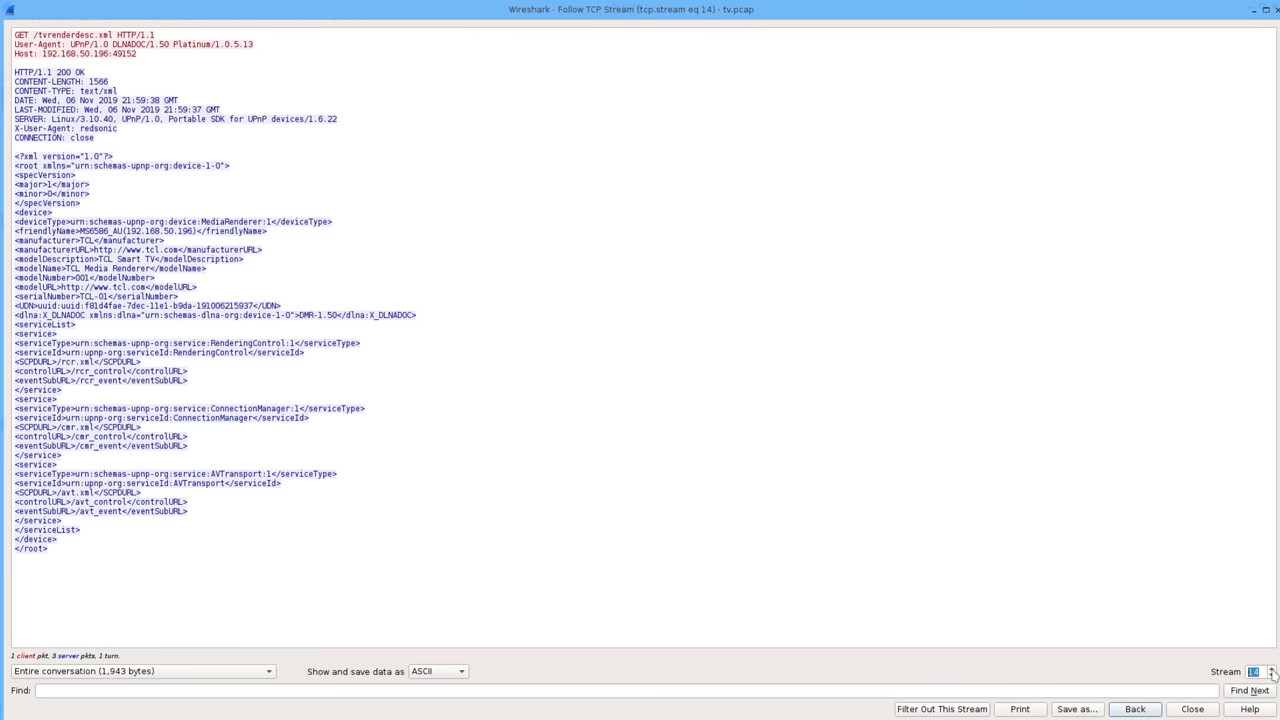
click(1264, 668)
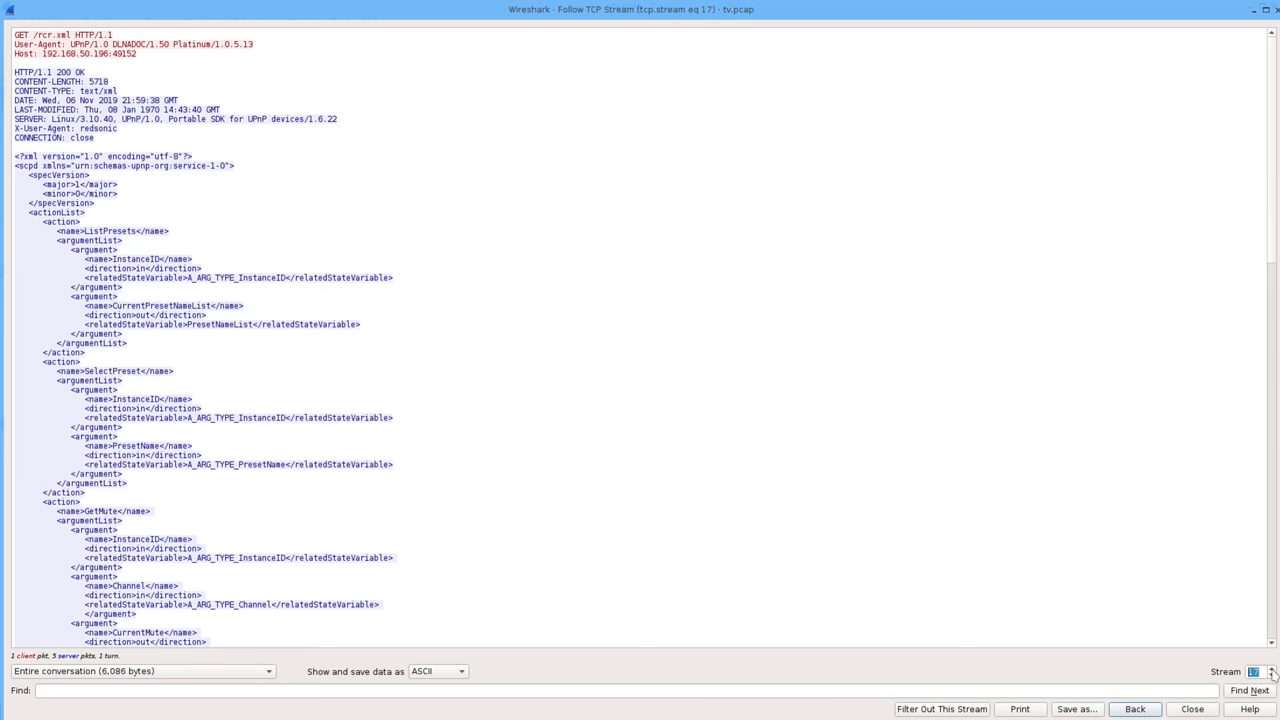